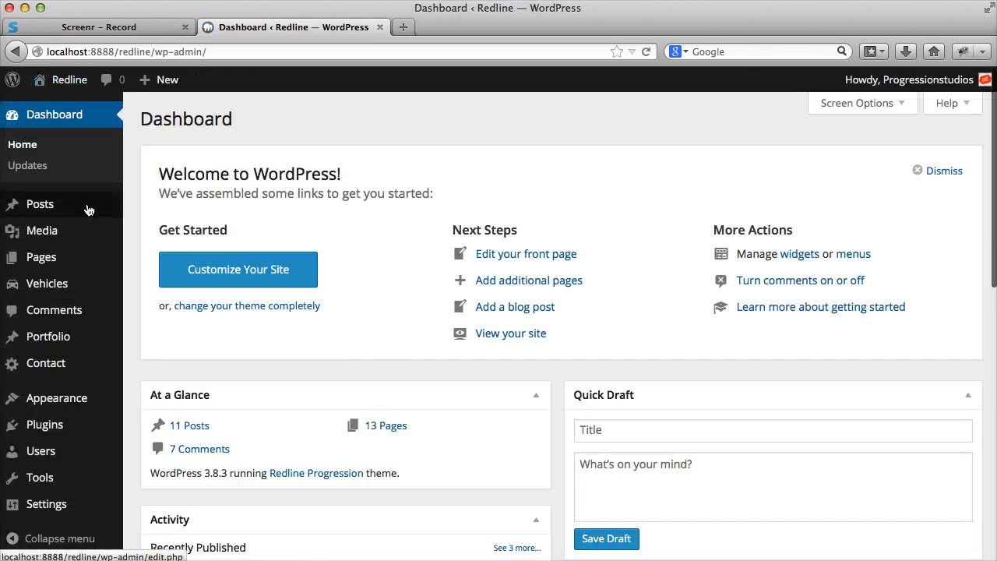
Create a new page titled 'Full Width Example' with placeholder body text and publish it.
{"action": "left_click", "coordinate": [29, 253]}
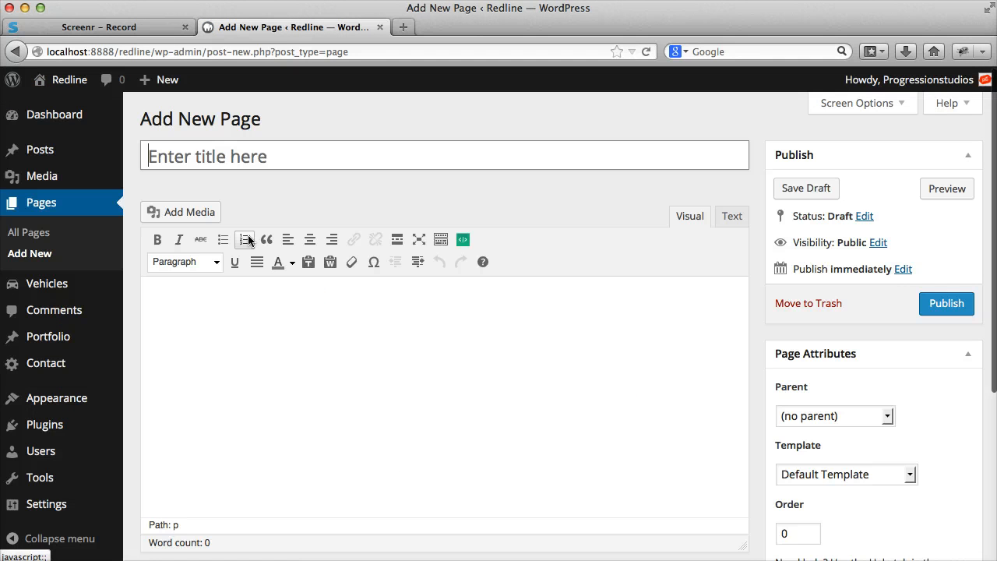
{"action": "type", "text": "Full Width Example"}
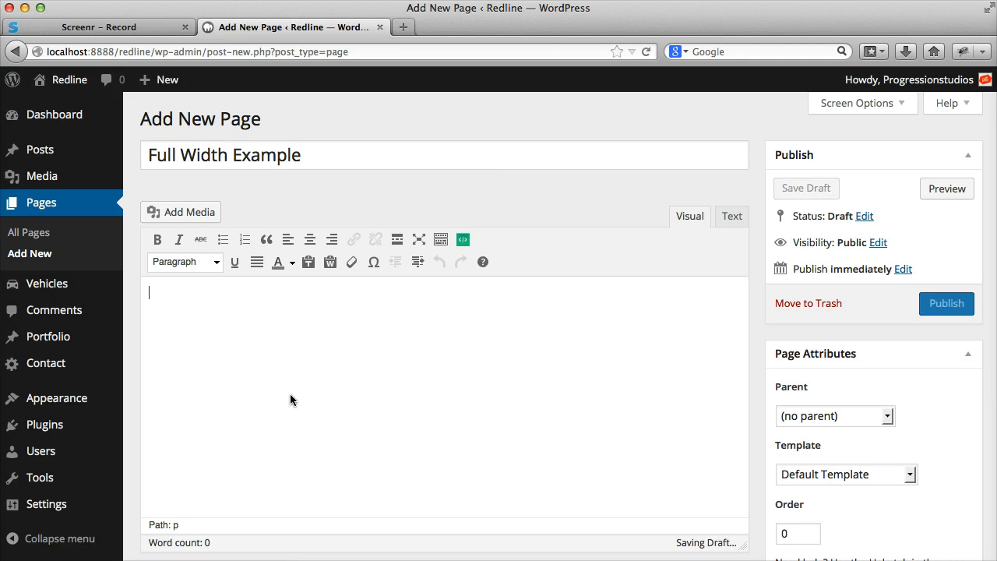
{"action": "type", "text": "tewafewafew"}
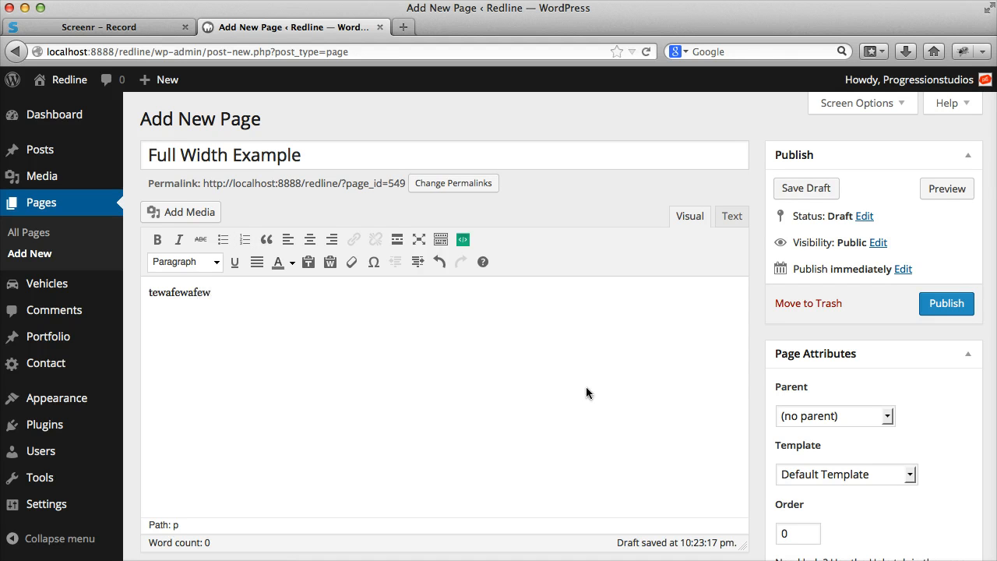
{"action": "mouse_move", "coordinate": [827, 435]}
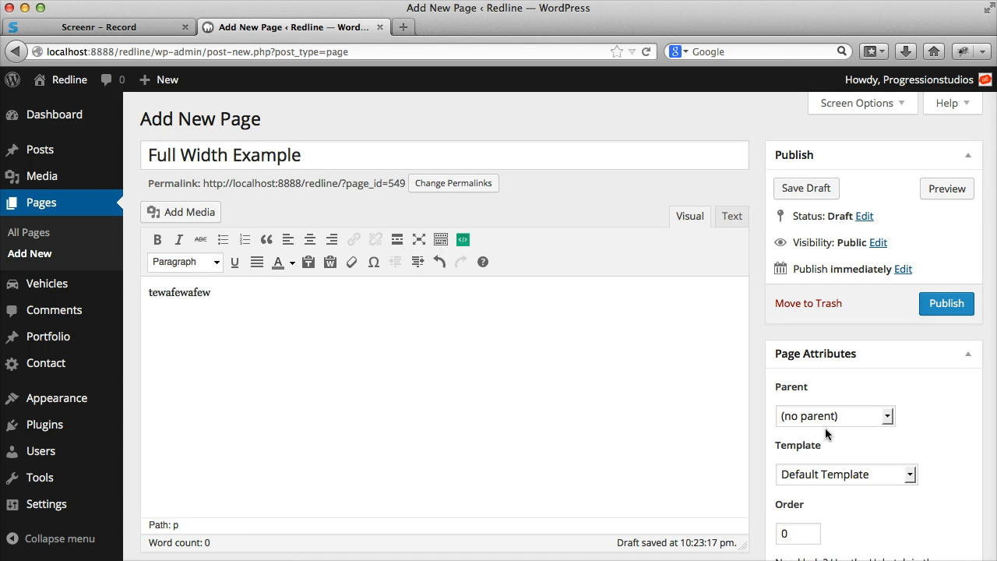
{"action": "left_click", "coordinate": [947, 302]}
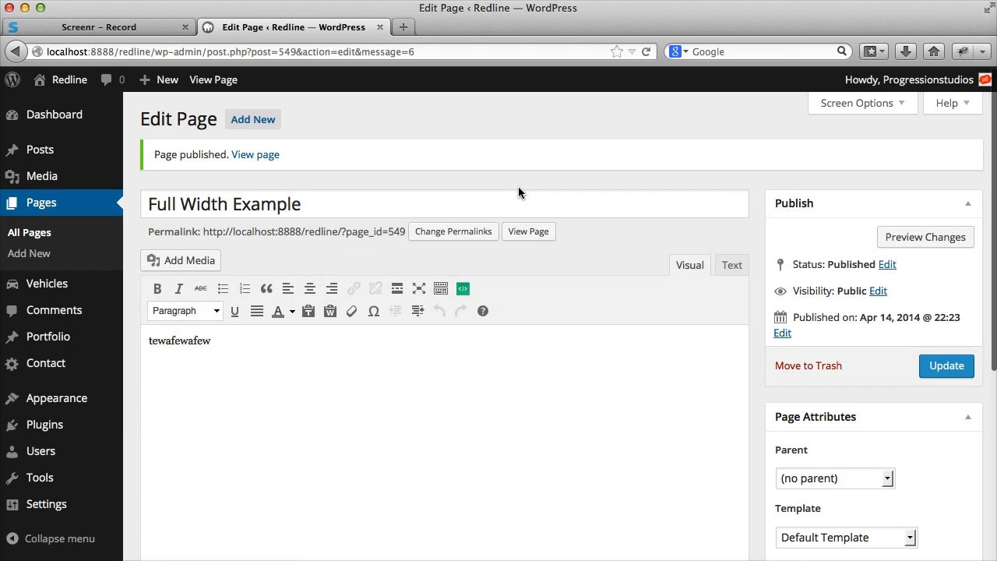
View the published page, then set its template to Full Width and update it.
{"action": "left_click", "coordinate": [256, 155]}
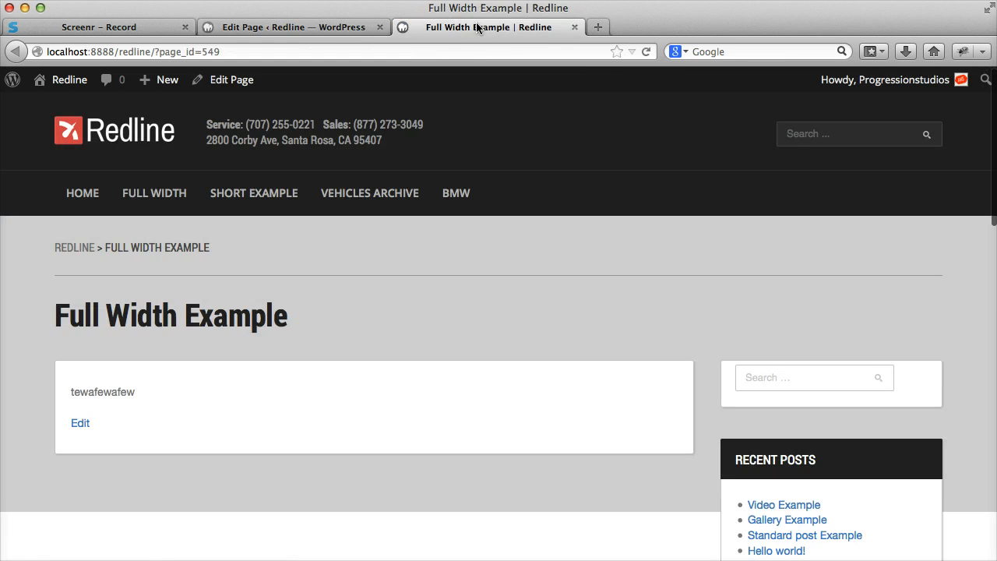
{"action": "mouse_move", "coordinate": [389, 382]}
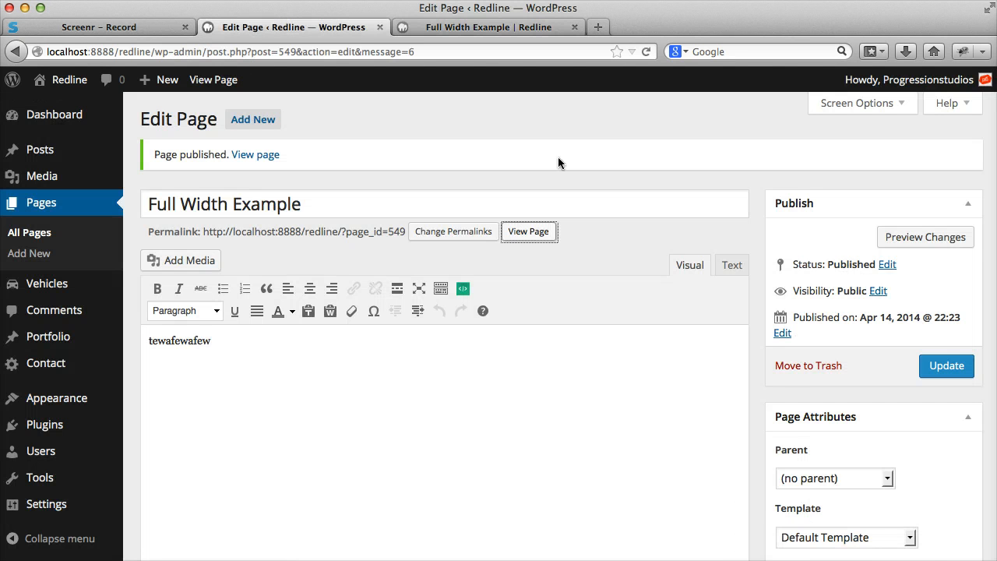
{"action": "scroll", "scroll_direction": "down", "scroll_amount": 3}
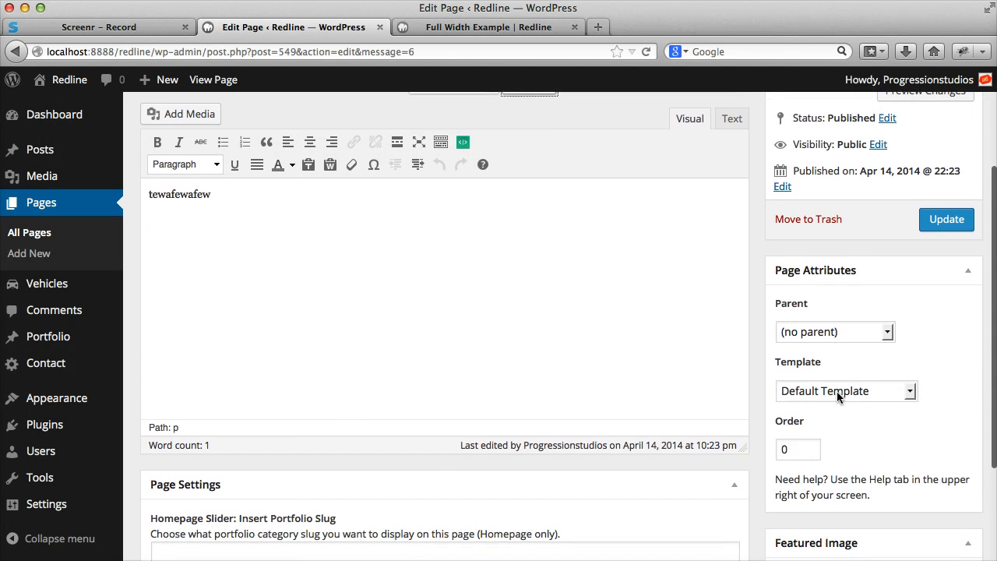
{"action": "left_click", "coordinate": [844, 390]}
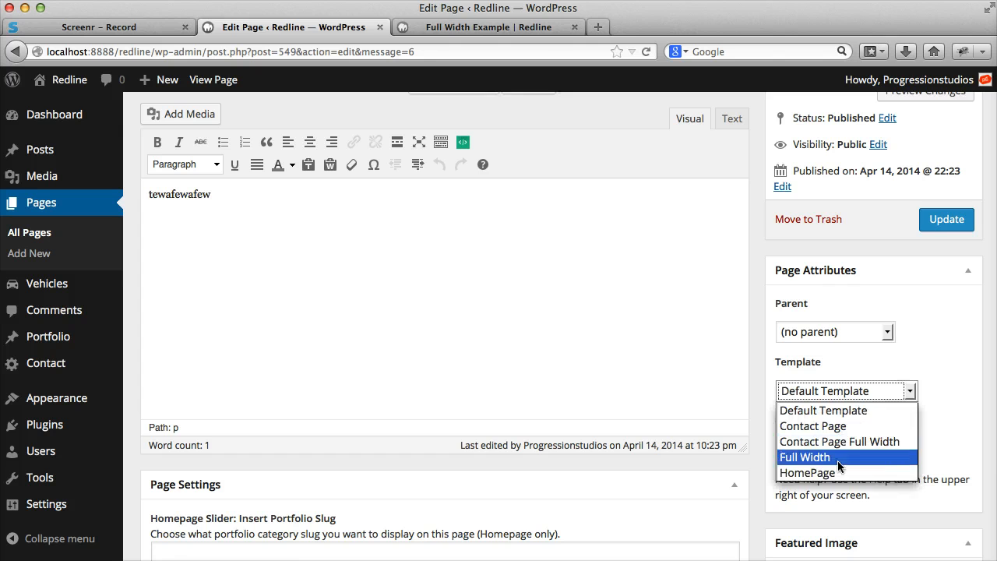
{"action": "left_click", "coordinate": [804, 456]}
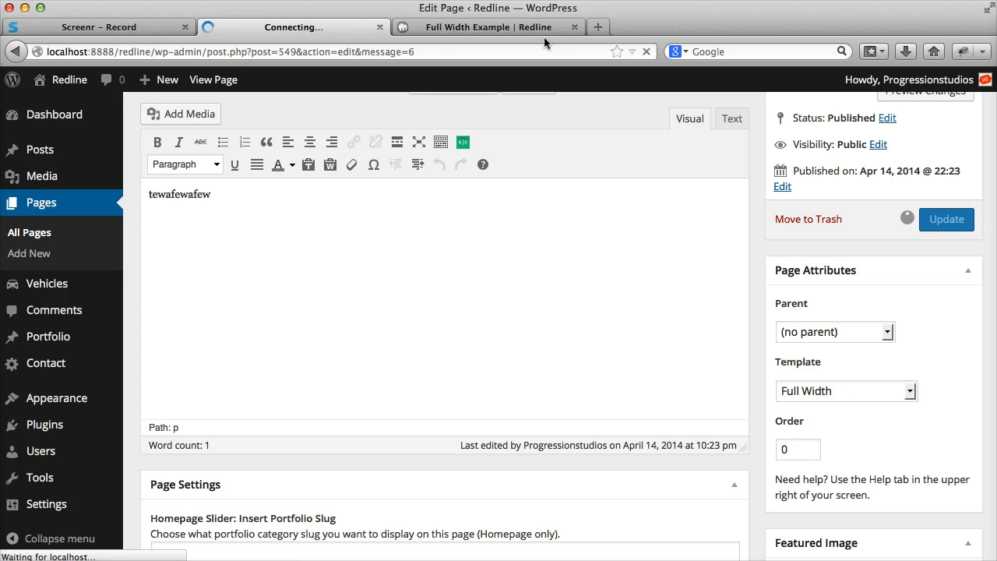
{"action": "left_click", "coordinate": [489, 27]}
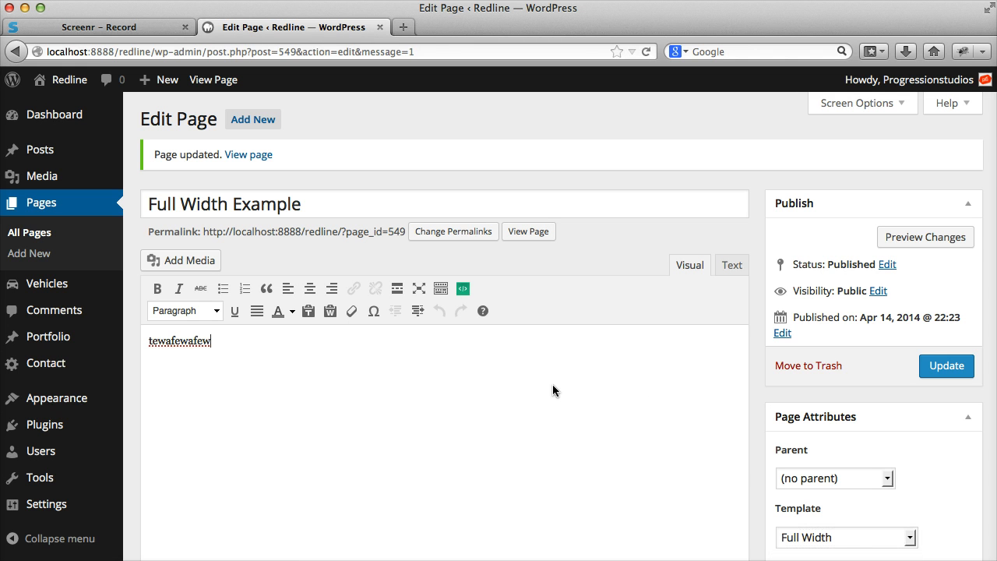
Create and publish a new page titled 'Contact Page'.
{"action": "left_click", "coordinate": [28, 252]}
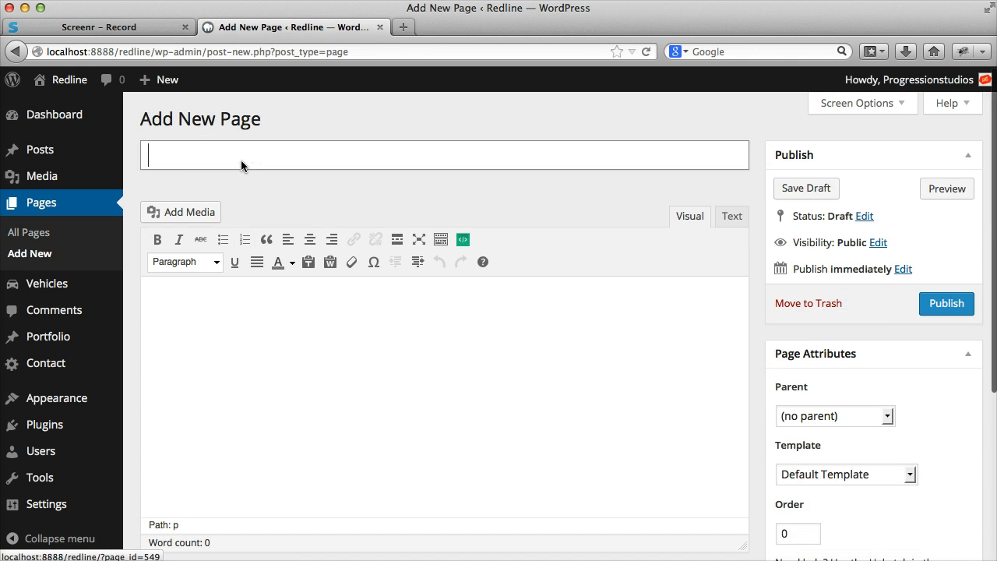
{"action": "type", "text": "Contact Page"}
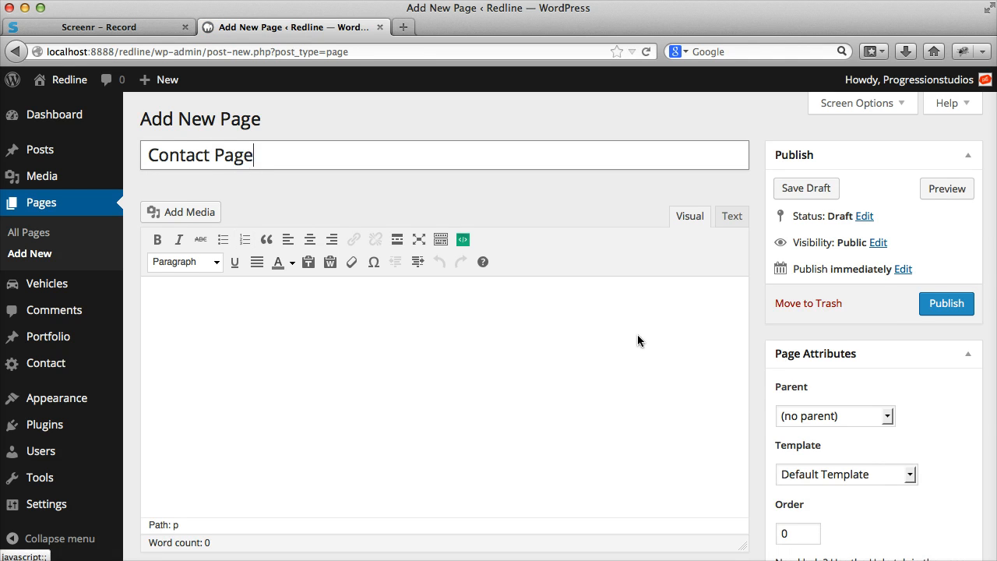
{"action": "left_click", "coordinate": [945, 302]}
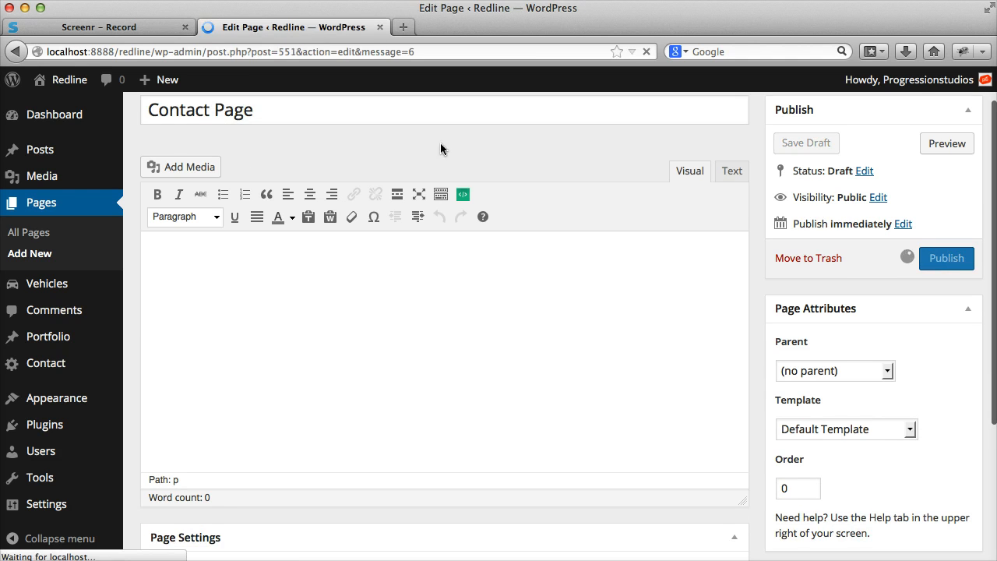
{"action": "left_click", "coordinate": [946, 259]}
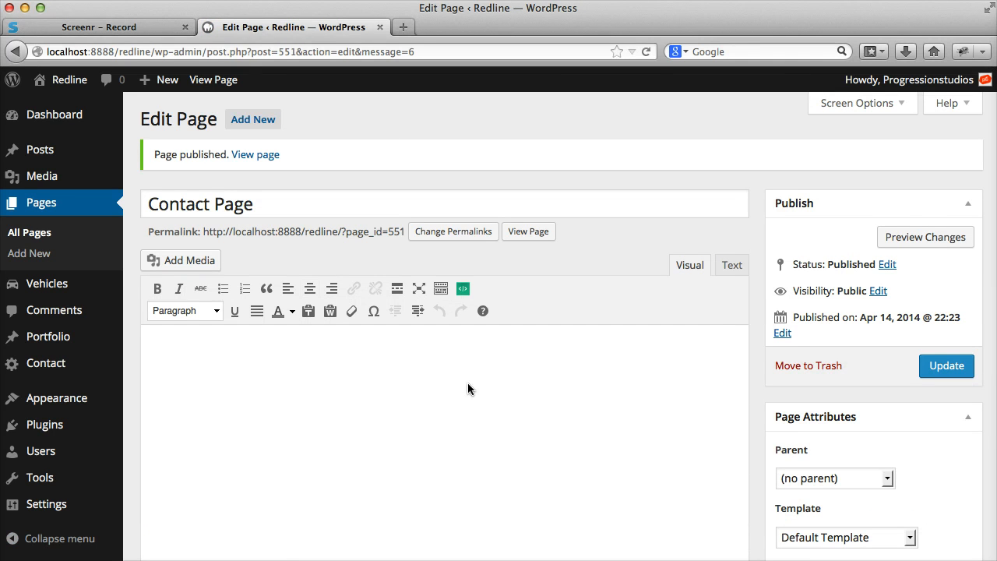
Set the page's template to Contact Page, update it, and view it on the site.
{"action": "left_click", "coordinate": [844, 425]}
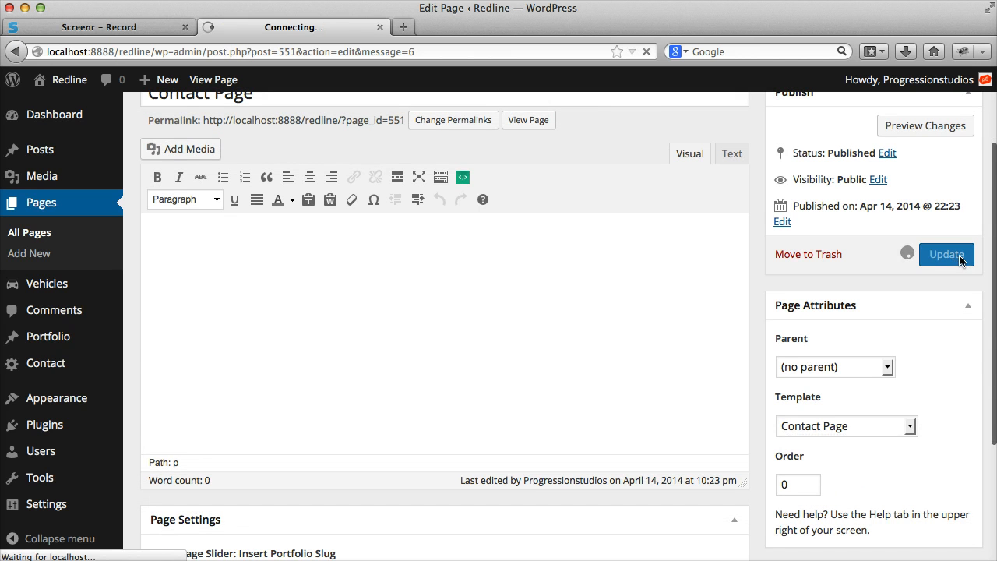
{"action": "left_click", "coordinate": [946, 253]}
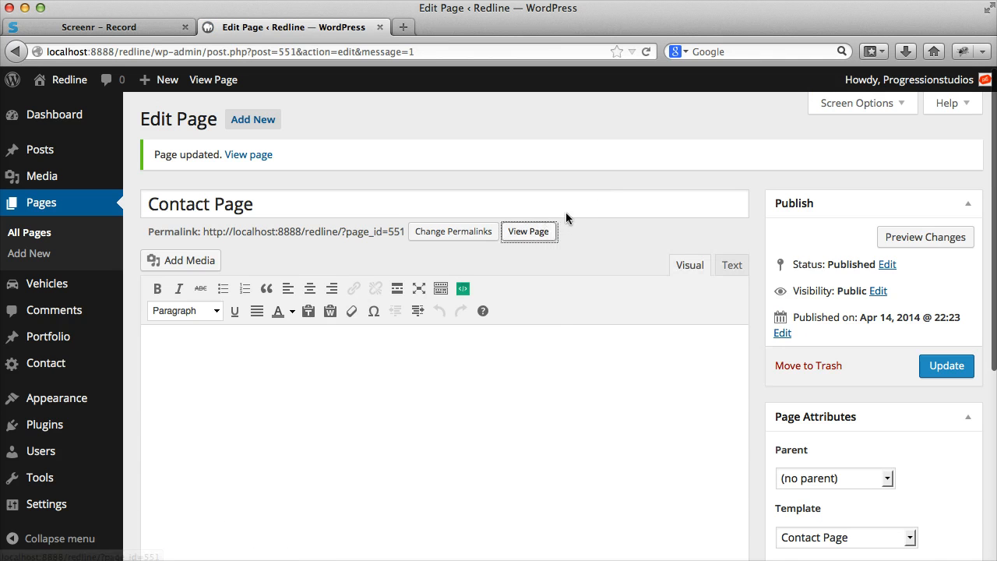
{"action": "left_click", "coordinate": [528, 231]}
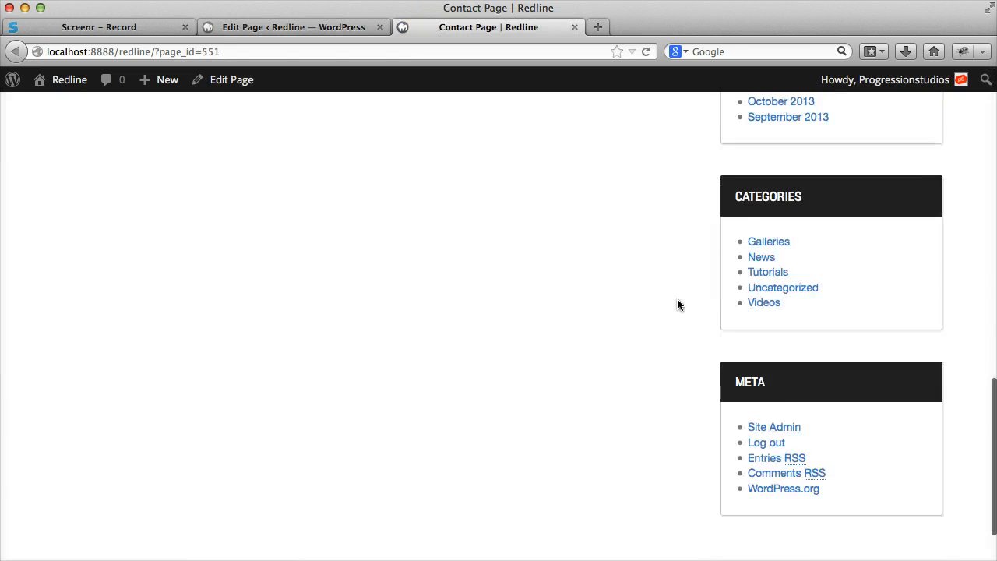
{"action": "scroll", "scroll_direction": "up", "scroll_amount": 3}
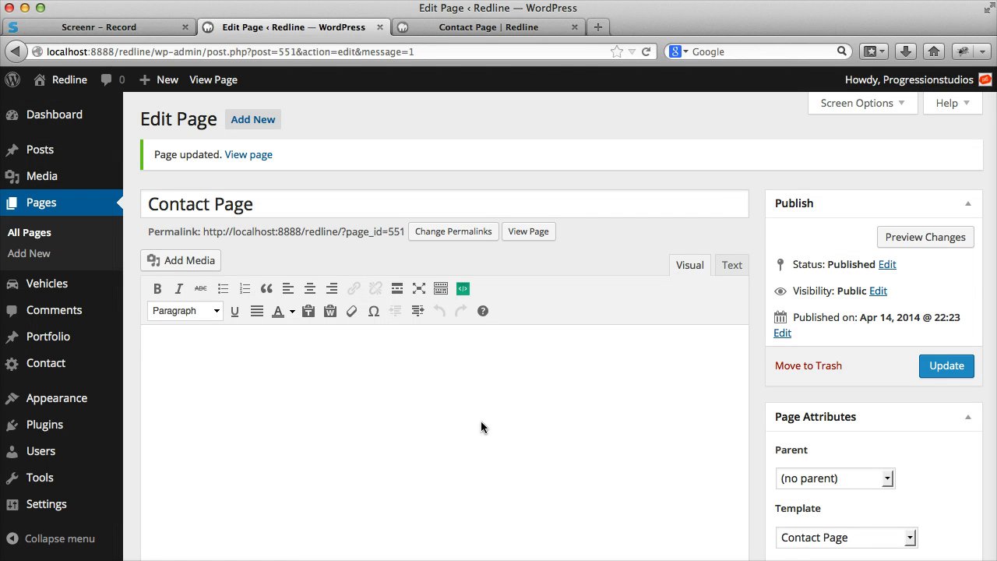
Insert a New York Google Maps shortcode into the Contact Page with zoom changed to 12 and save it.
{"action": "left_click", "coordinate": [461, 288]}
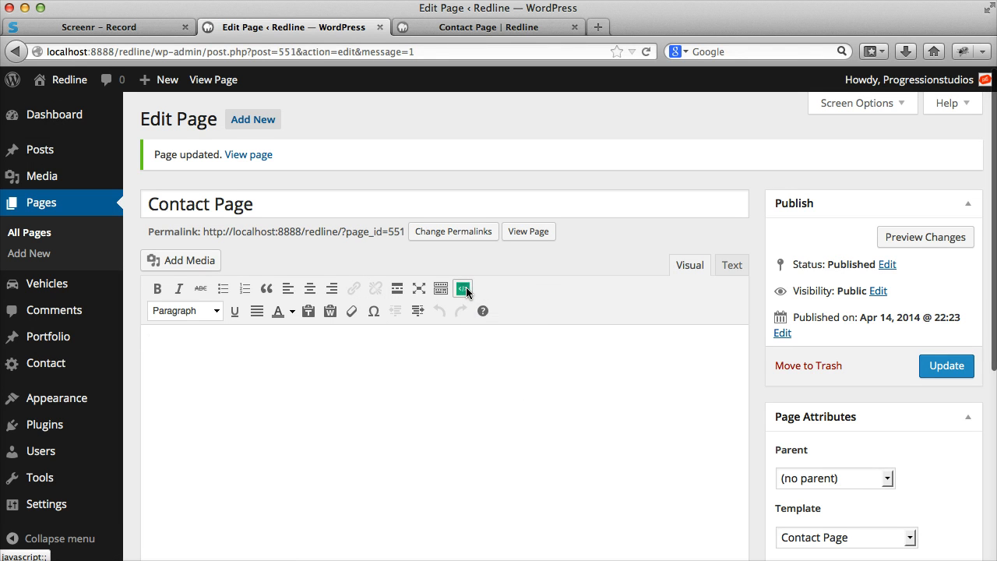
{"action": "left_click", "coordinate": [463, 288]}
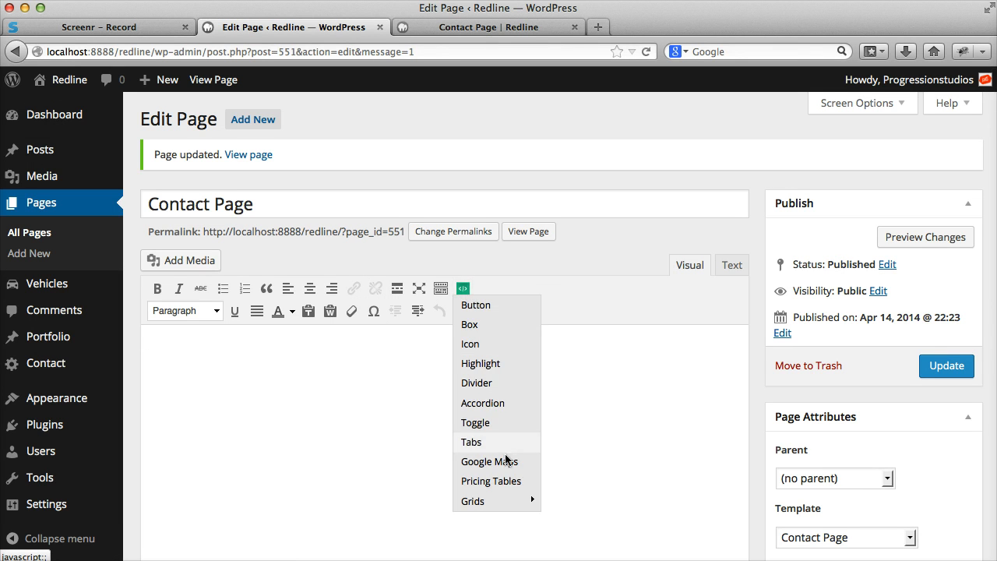
{"action": "left_click", "coordinate": [489, 461]}
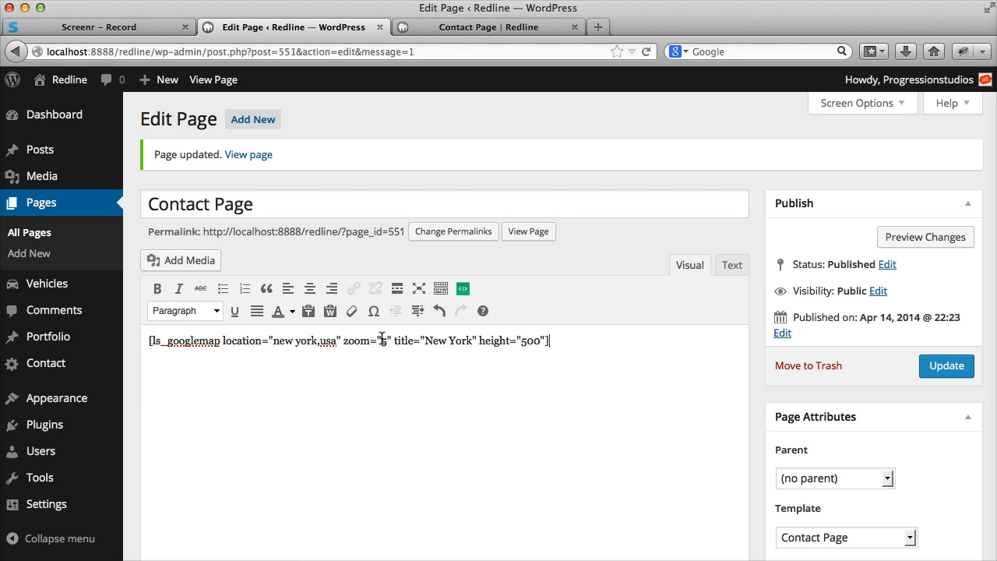
{"action": "double_click", "coordinate": [305, 340]}
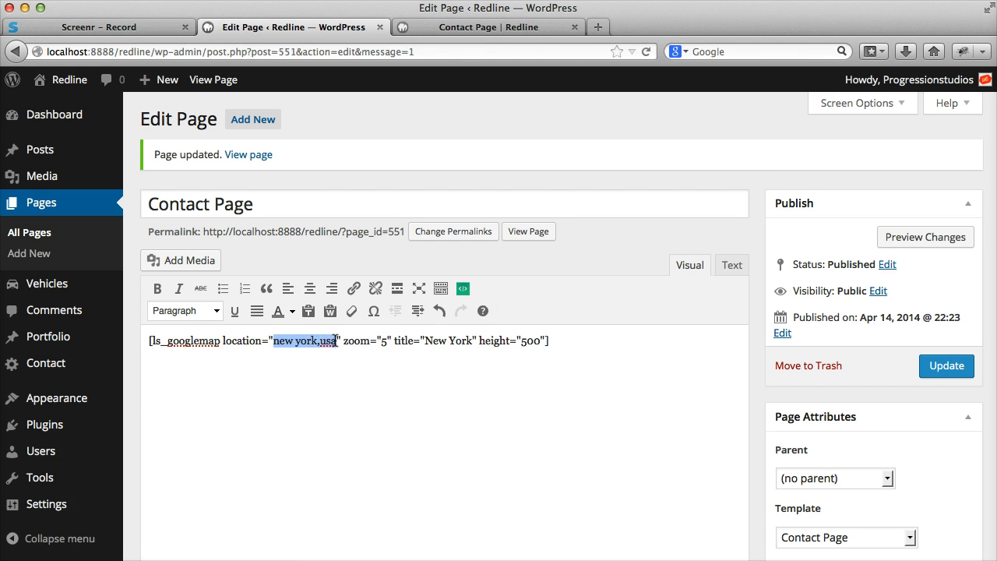
{"action": "mouse_move", "coordinate": [366, 336]}
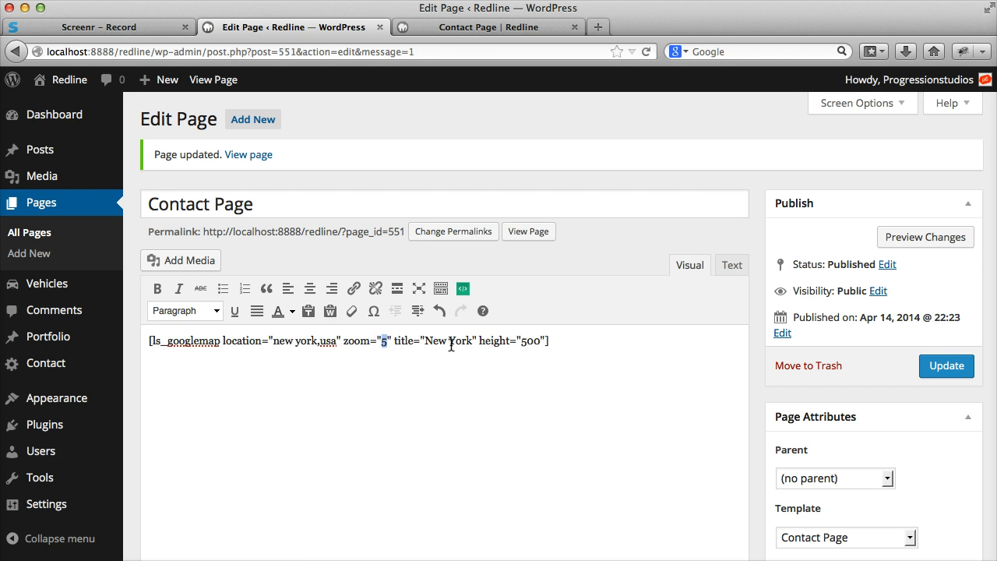
{"action": "type", "text": "12"}
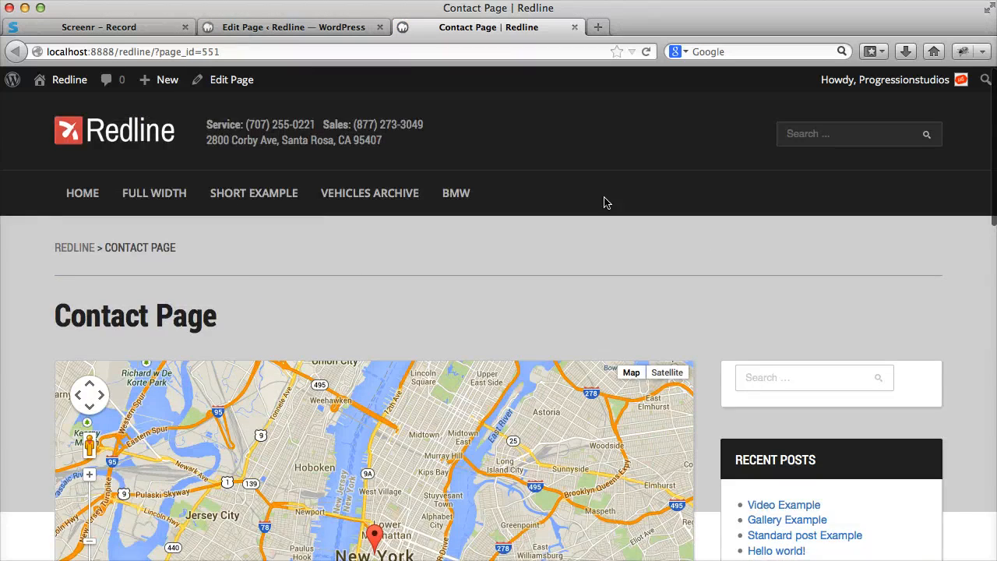
{"action": "left_click", "coordinate": [292, 27]}
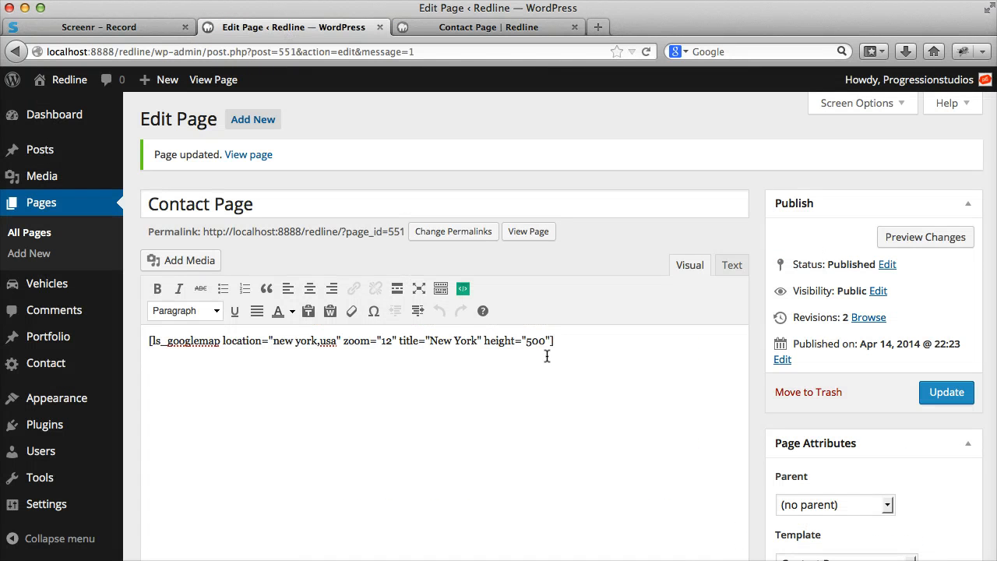
{"action": "mouse_move", "coordinate": [45, 363]}
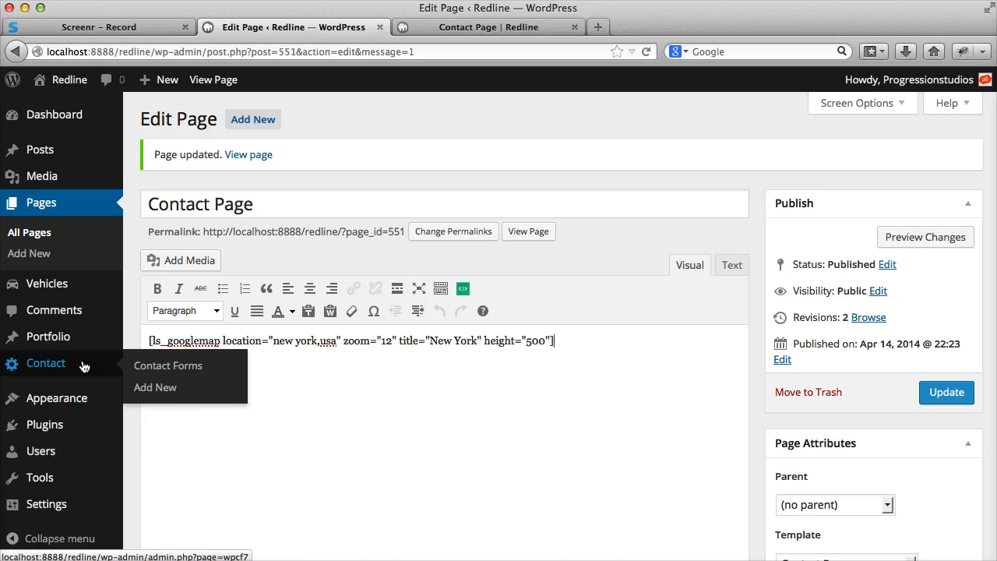
Copy Contact form 1's shortcode from the Contact Forms list in a new tab.
{"action": "left_click", "coordinate": [168, 364]}
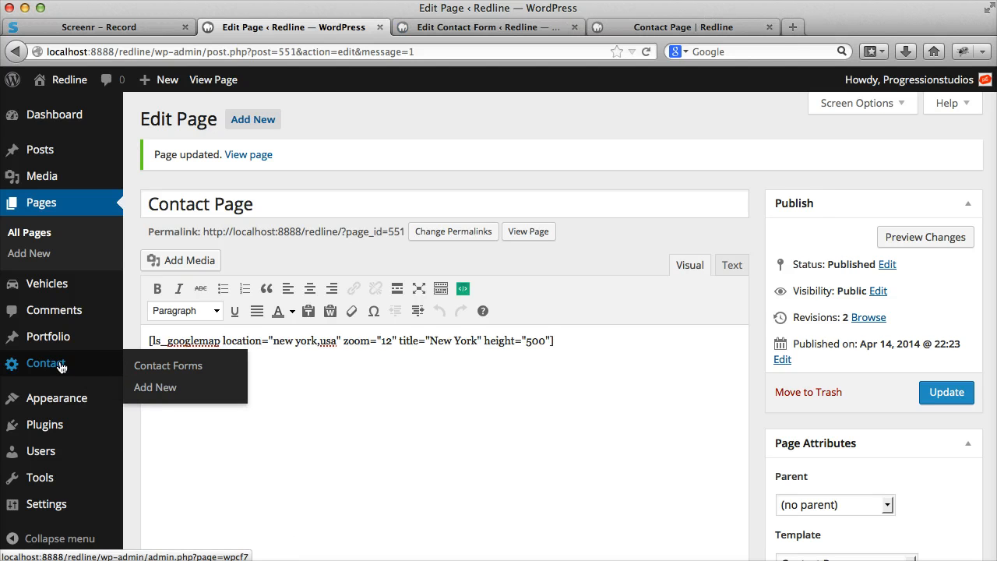
{"action": "left_click", "coordinate": [169, 365]}
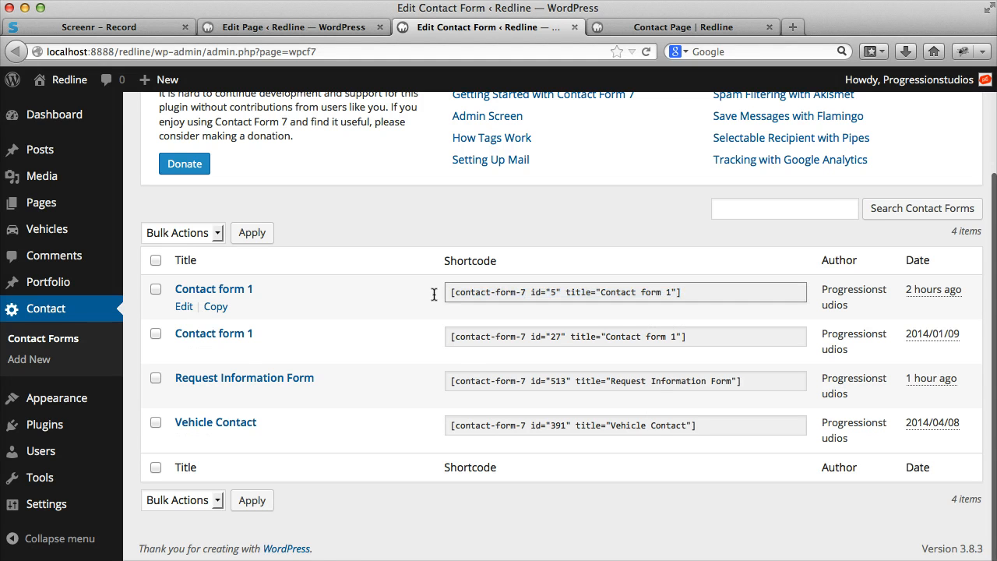
{"action": "triple_click", "coordinate": [561, 292]}
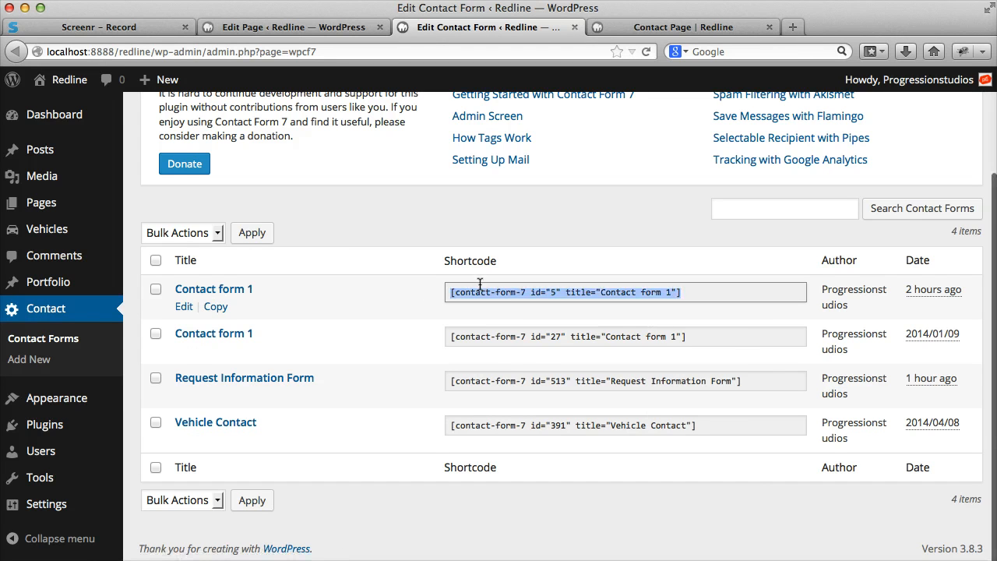
{"action": "left_click", "coordinate": [293, 26]}
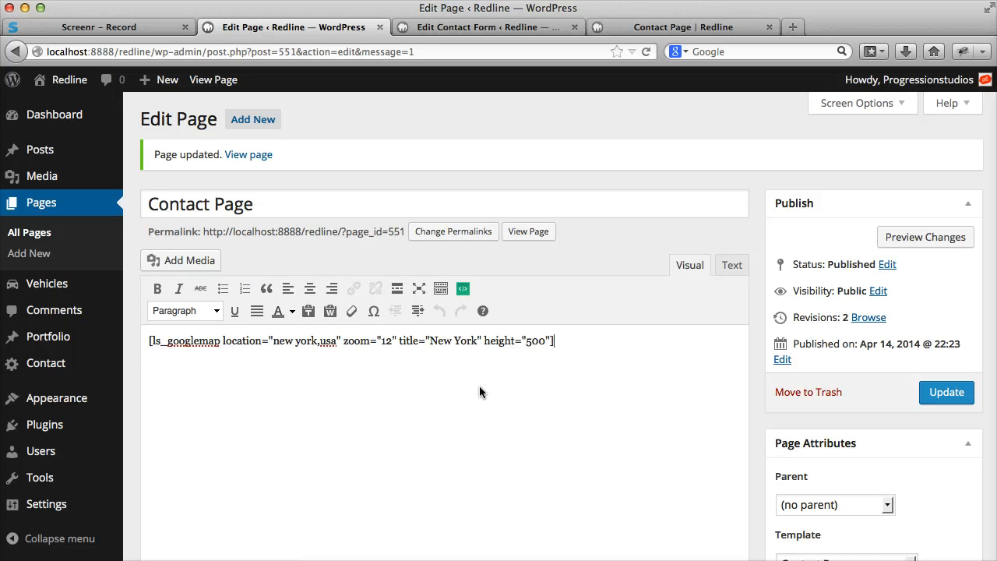
Paste [contact-form-7 id="5" title="Contact form 1"] below the map and update the page.
{"action": "type", "text": "[contact-form-7 id=\"5\" title=\"Contact form 1\"]"}
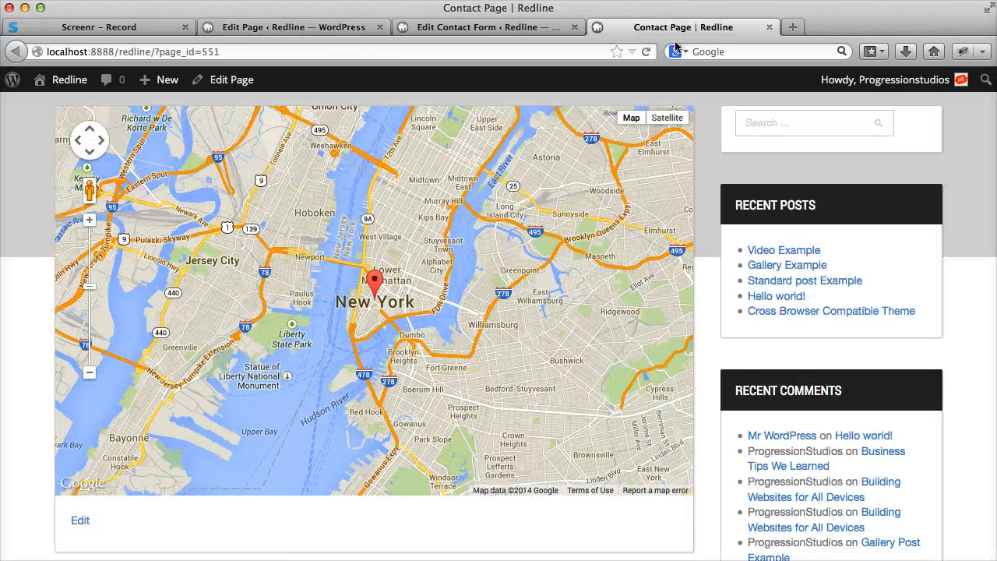
{"action": "scroll", "scroll_direction": "down", "scroll_amount": 3}
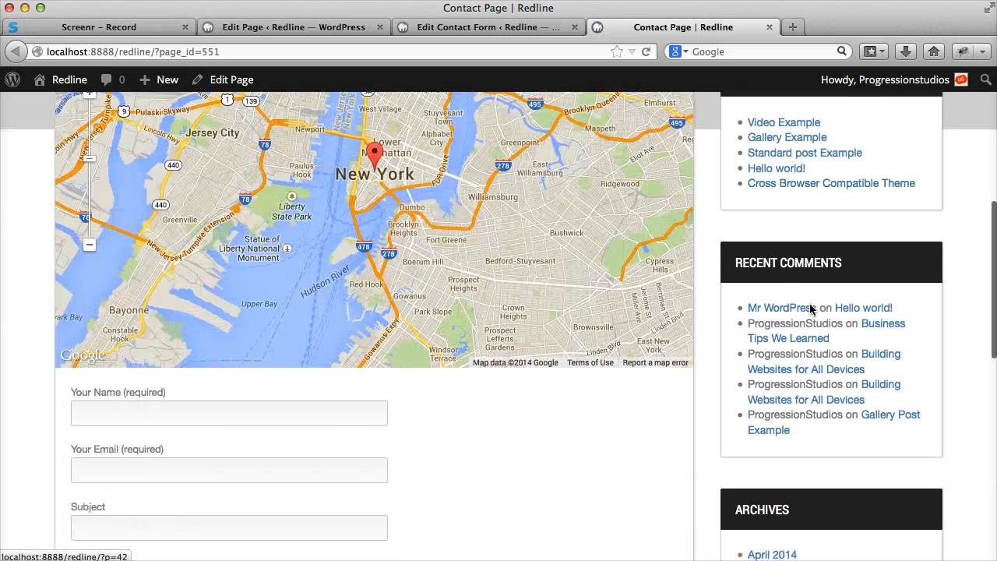
{"action": "left_click", "coordinate": [483, 26]}
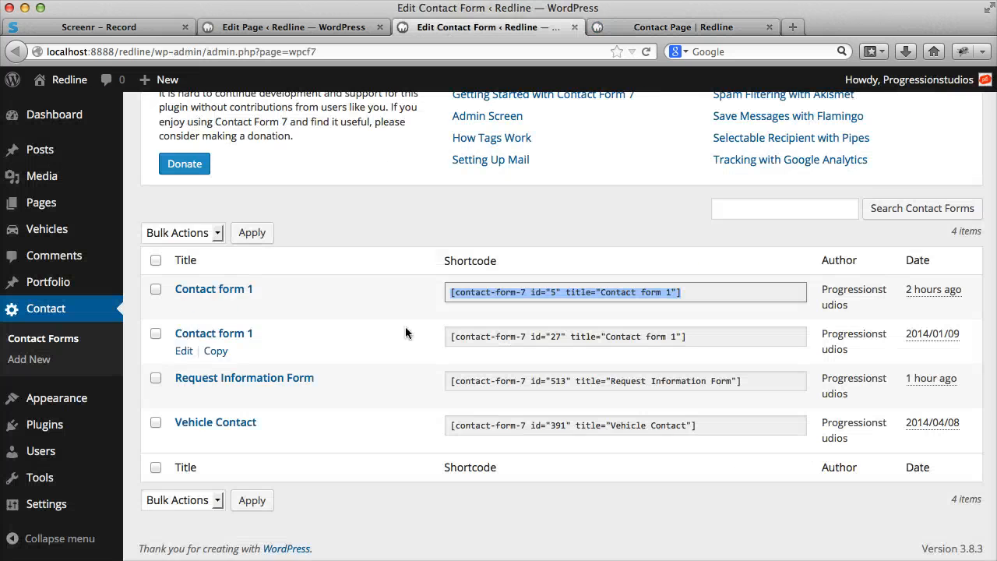
Open Contact form 1 for editing and review its form template markup.
{"action": "left_click", "coordinate": [213, 288]}
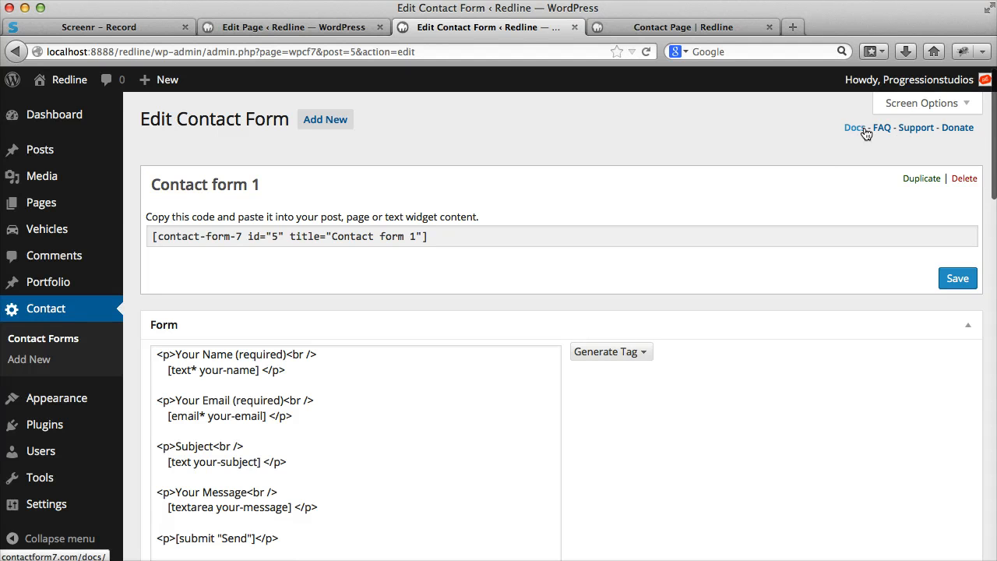
{"action": "scroll", "scroll_direction": "down", "scroll_amount": 3}
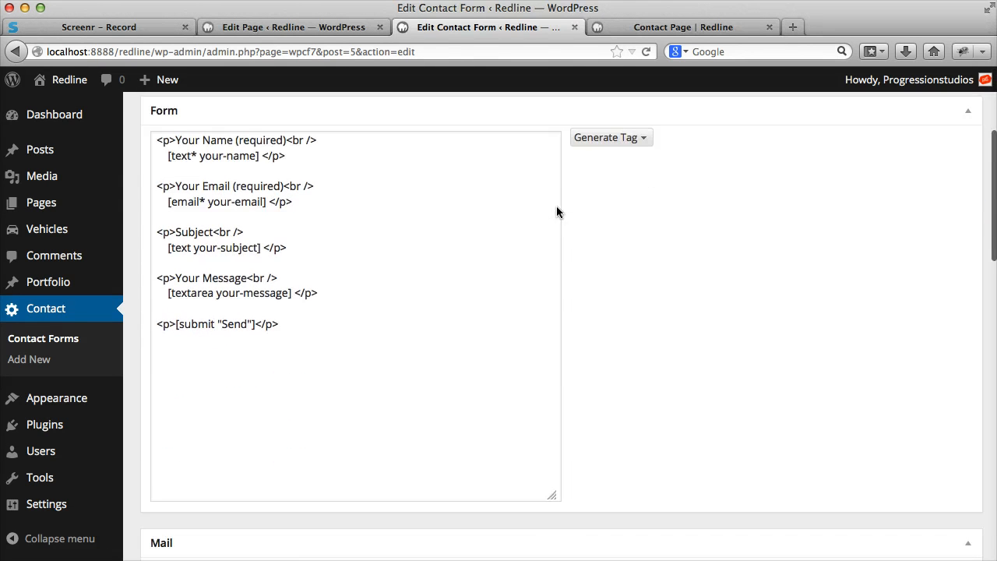
{"action": "scroll", "scroll_direction": "down", "scroll_amount": 3}
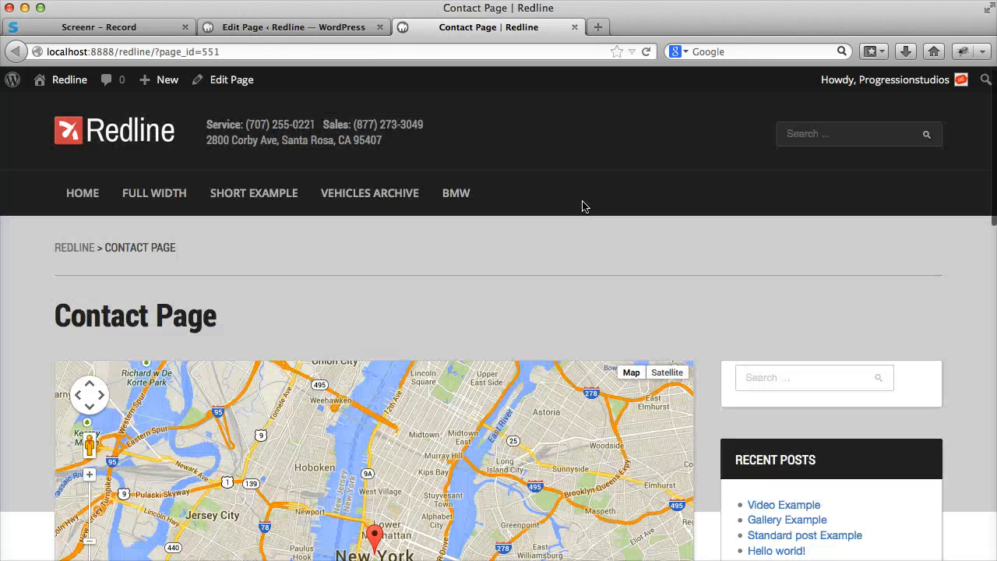
Set the Contact Page template to Contact Page Full Width, update it, and reload the live page.
{"action": "left_click", "coordinate": [293, 28]}
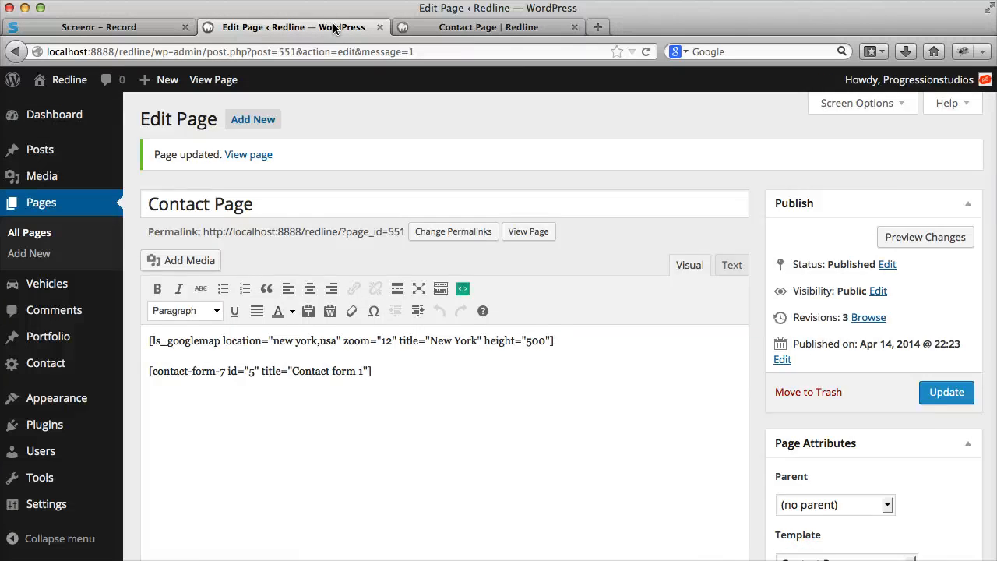
{"action": "left_click", "coordinate": [844, 395]}
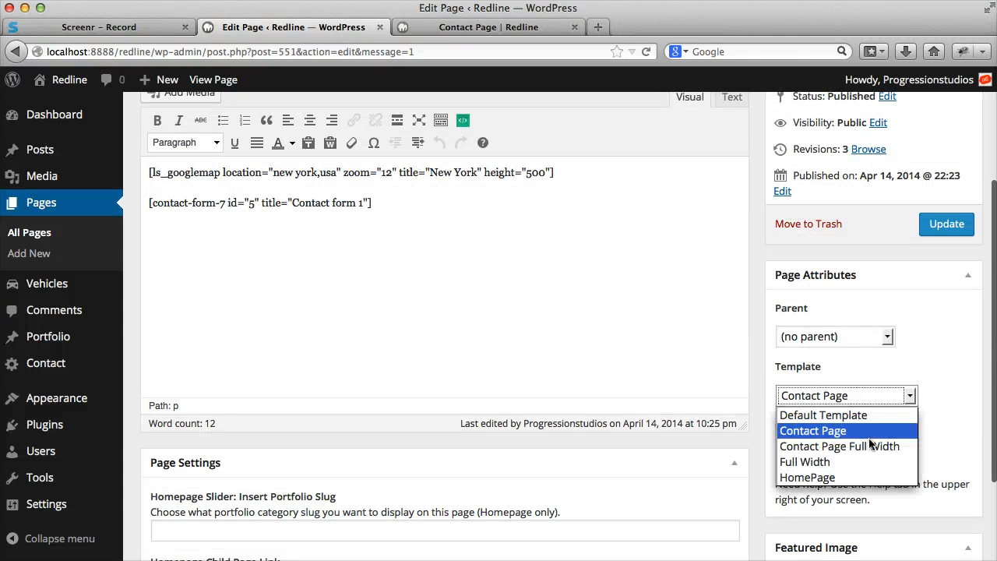
{"action": "left_click", "coordinate": [838, 445]}
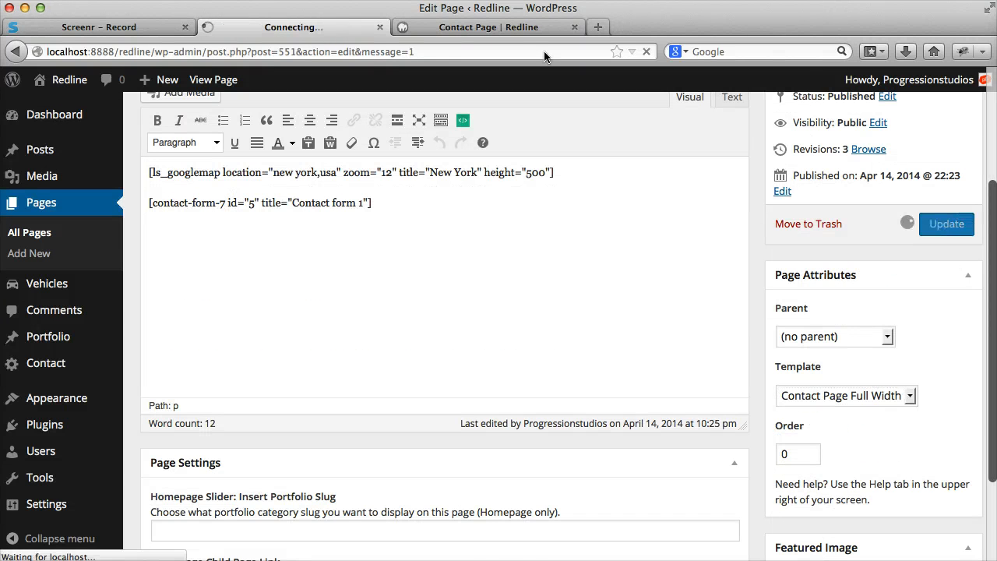
{"action": "left_click", "coordinate": [487, 26]}
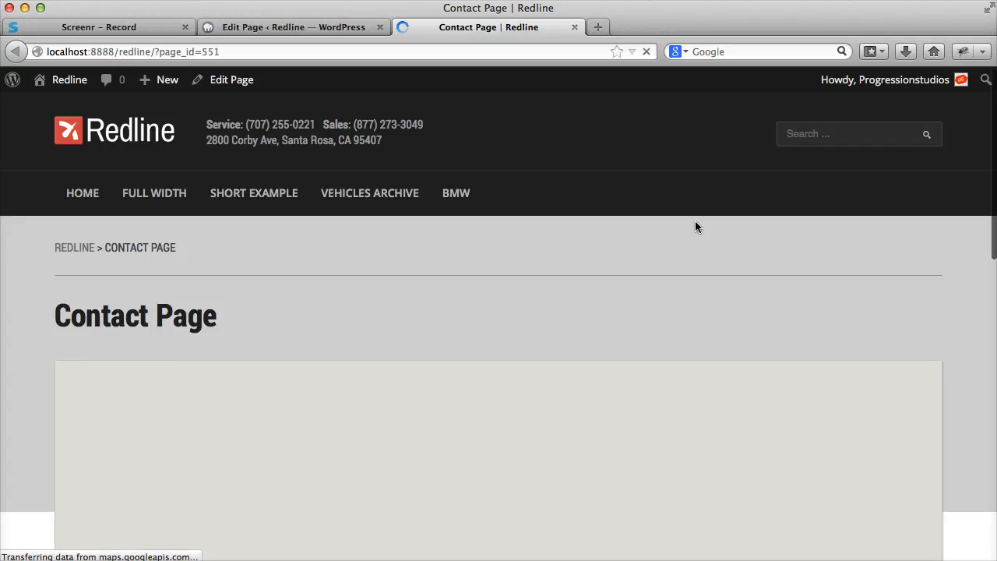